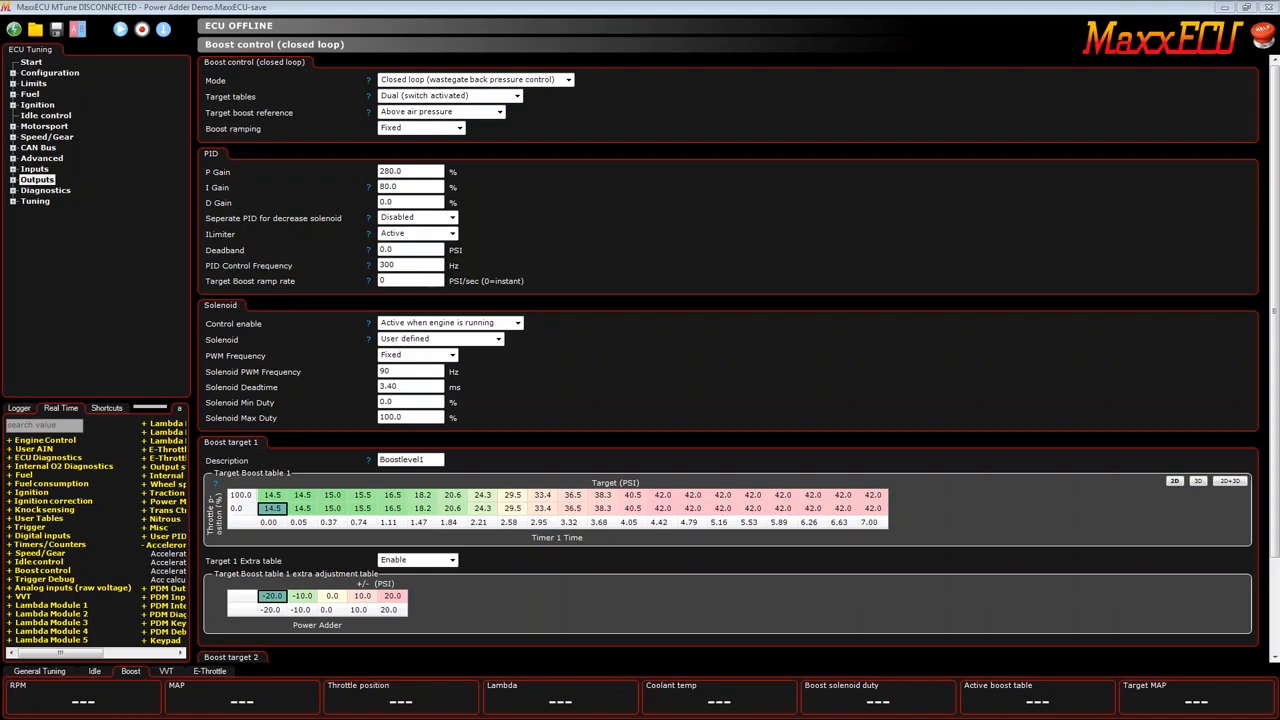
mouse_move(578, 228)
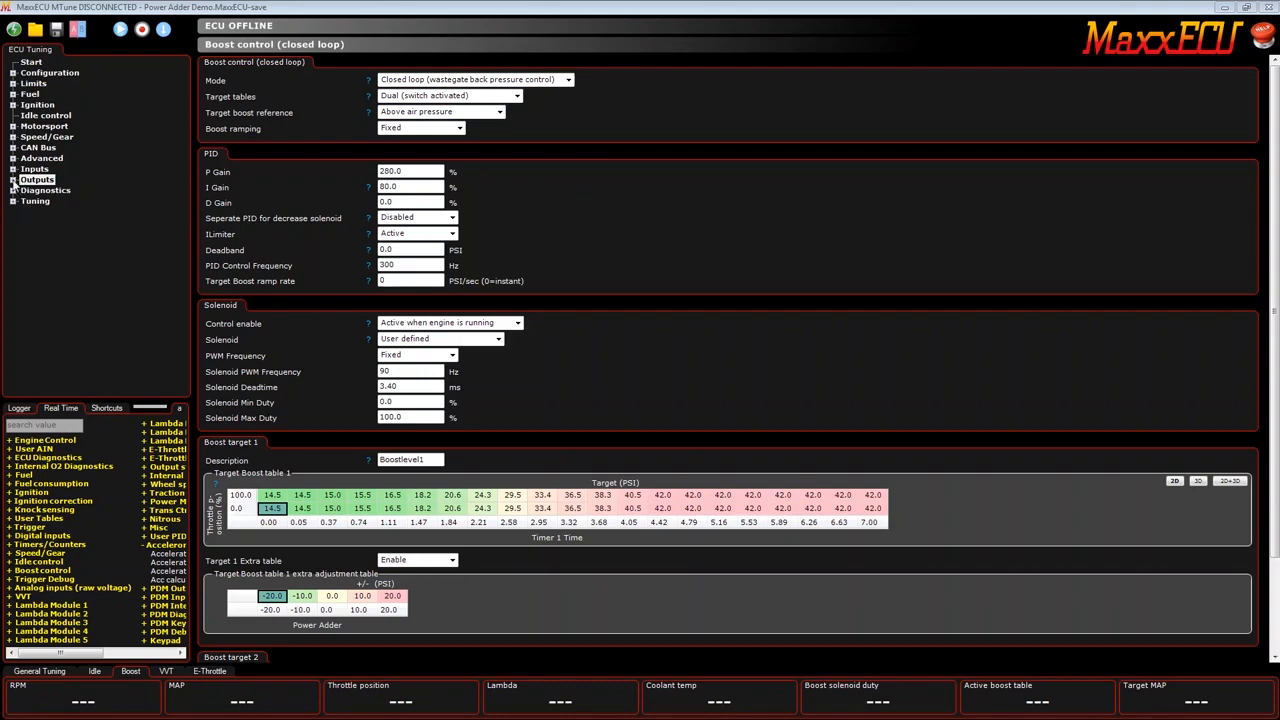
Expand Outputs in the ECU Tuning tree and scroll down to the Boost target tables
click(14, 180)
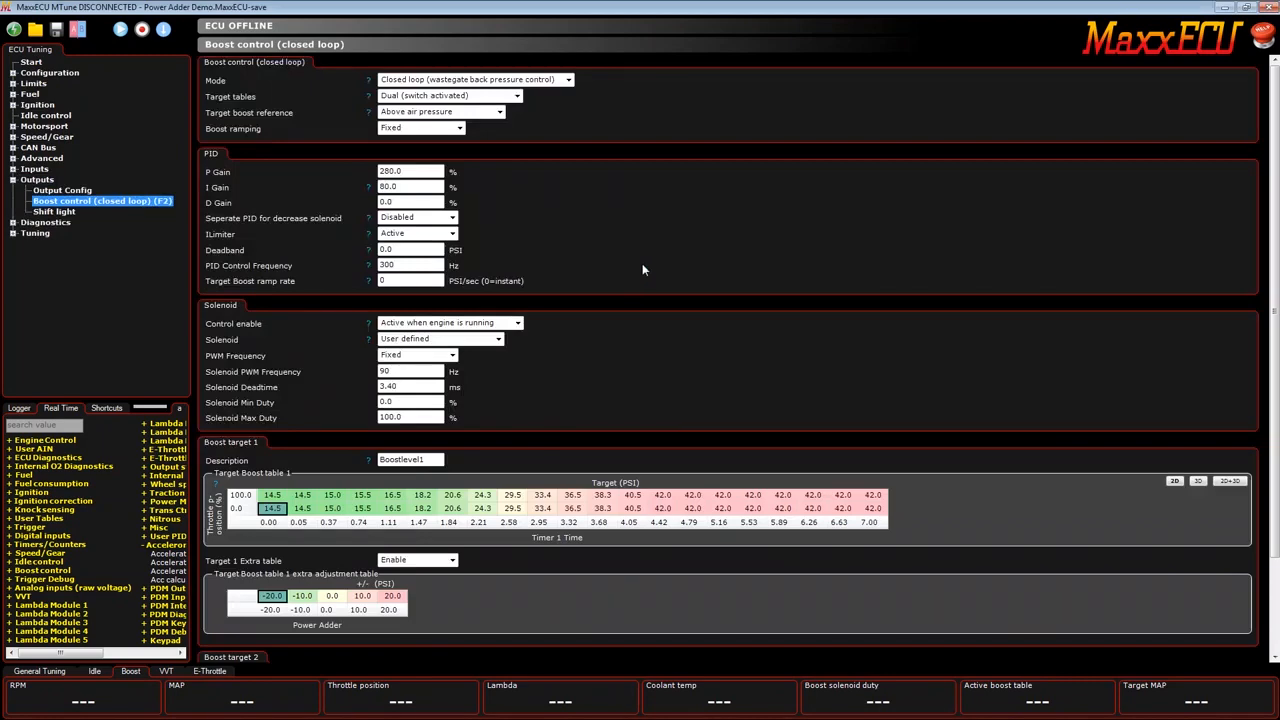
scroll(down, 3)
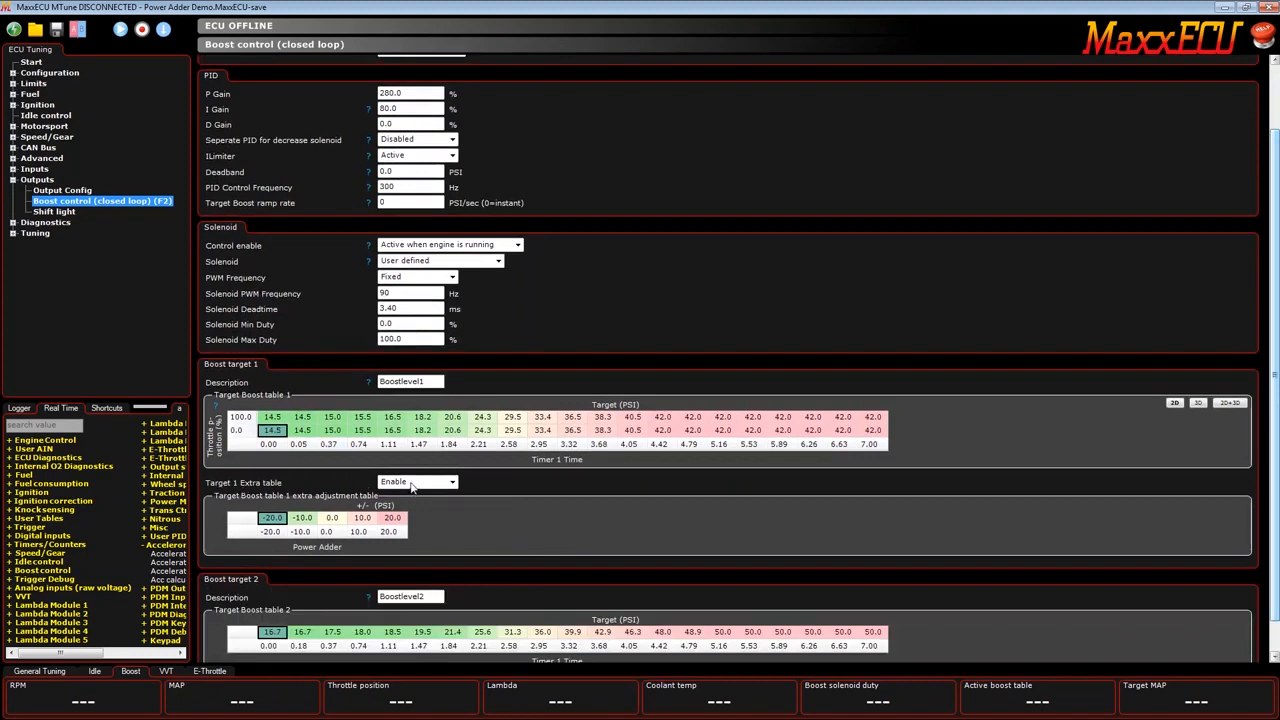
click(356, 532)
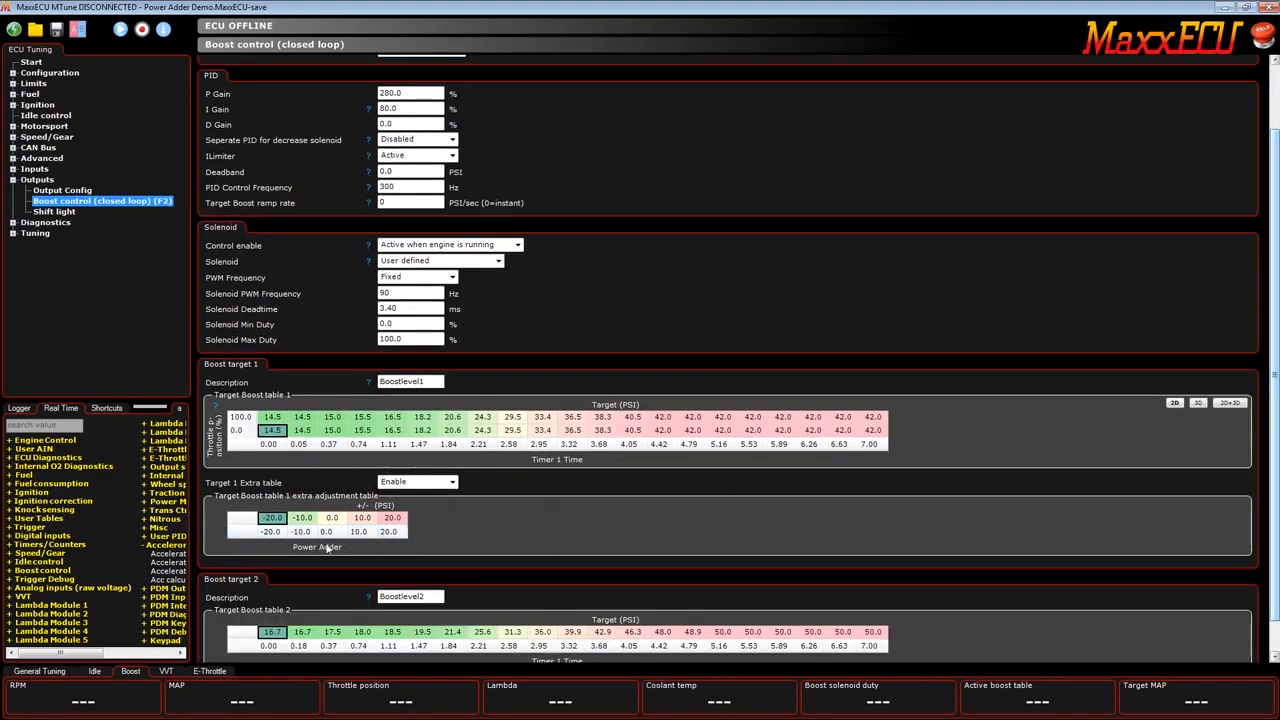
click(388, 532)
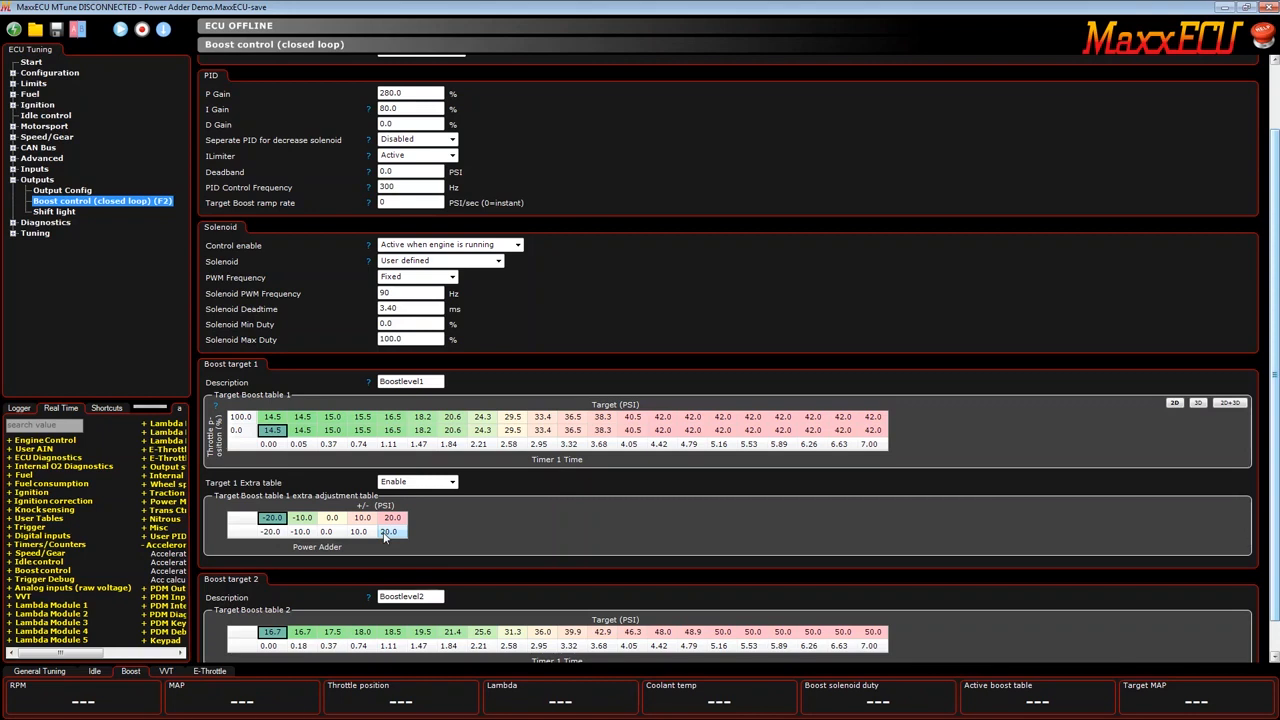
click(302, 516)
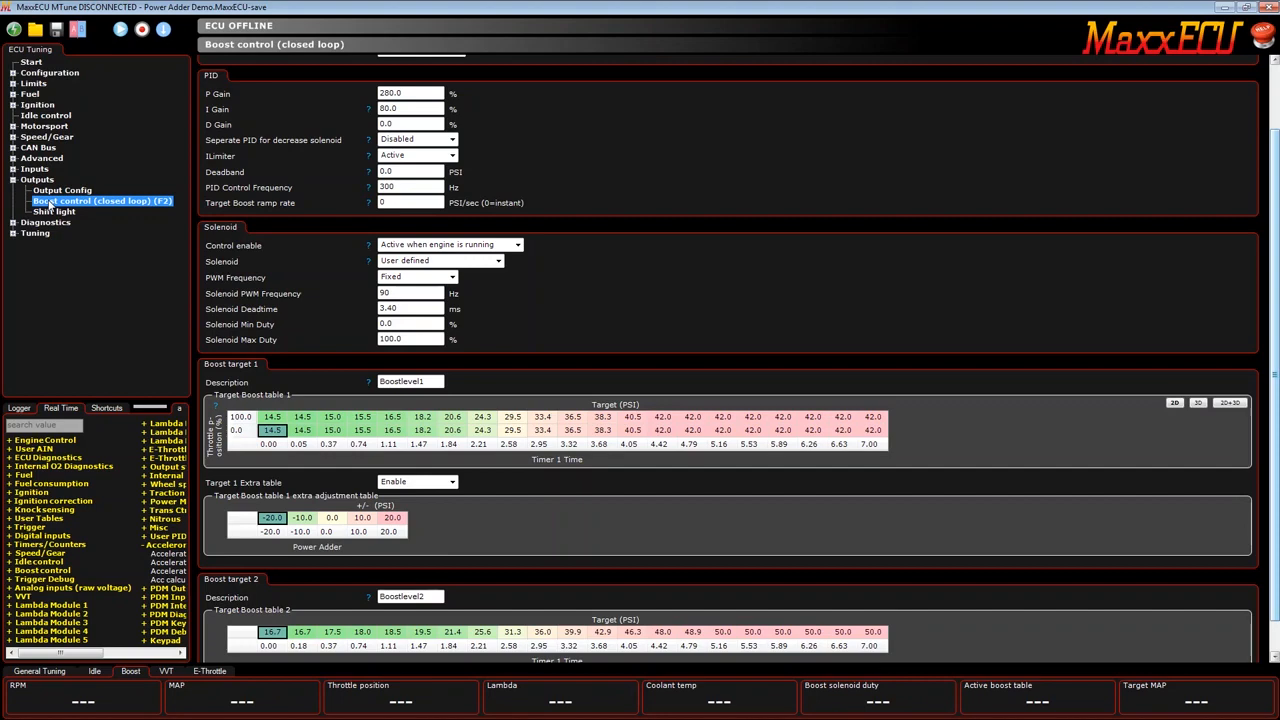
Enable Power Adder Control on the Motorsport Power management (F4) page
click(36, 180)
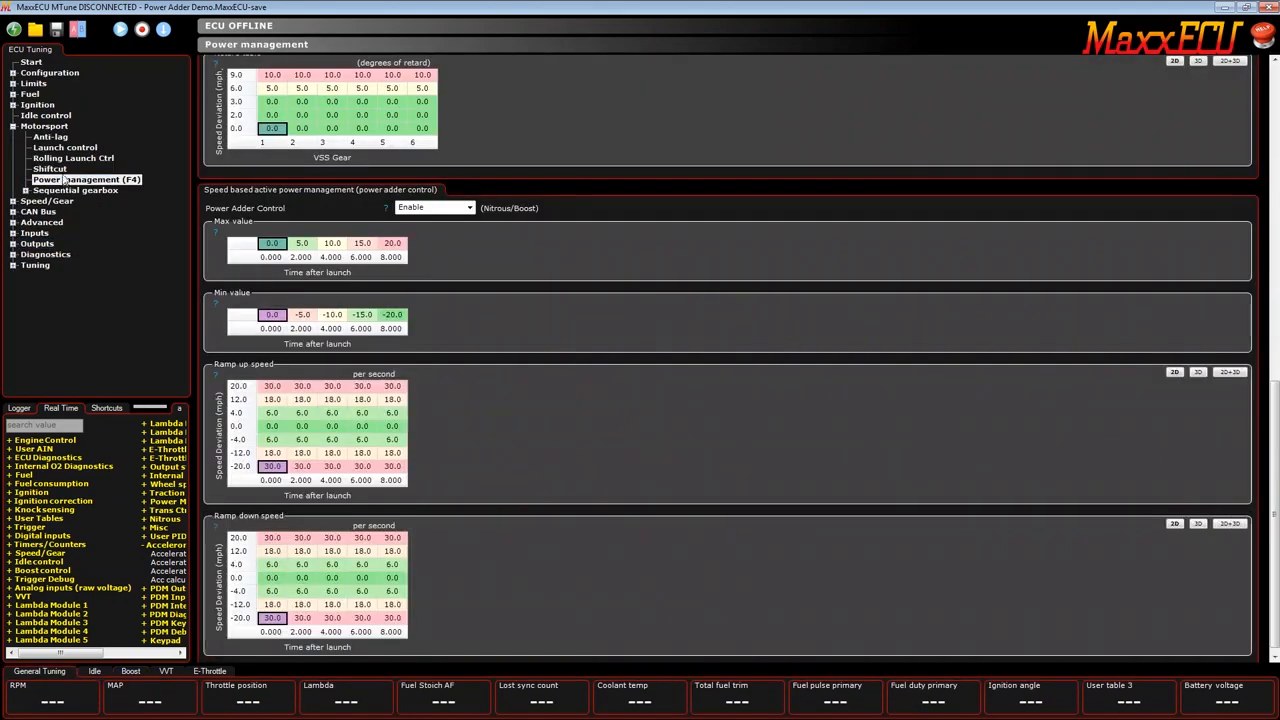
click(468, 206)
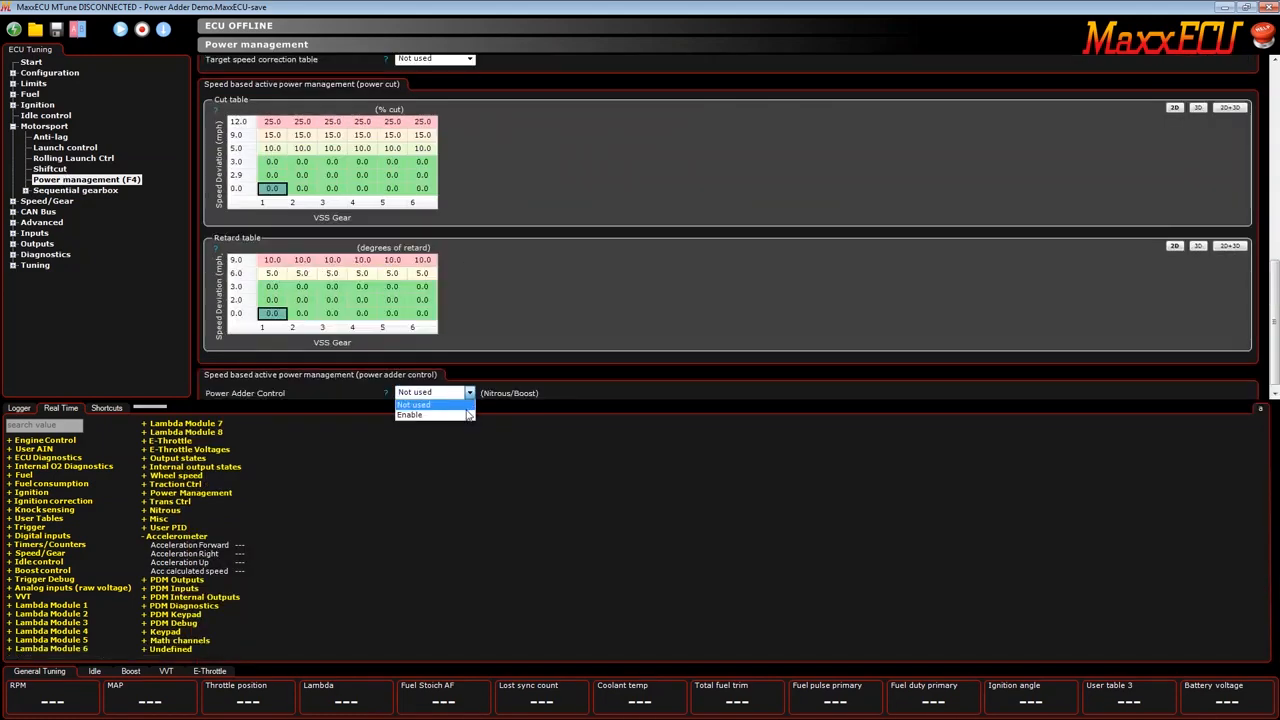
click(410, 414)
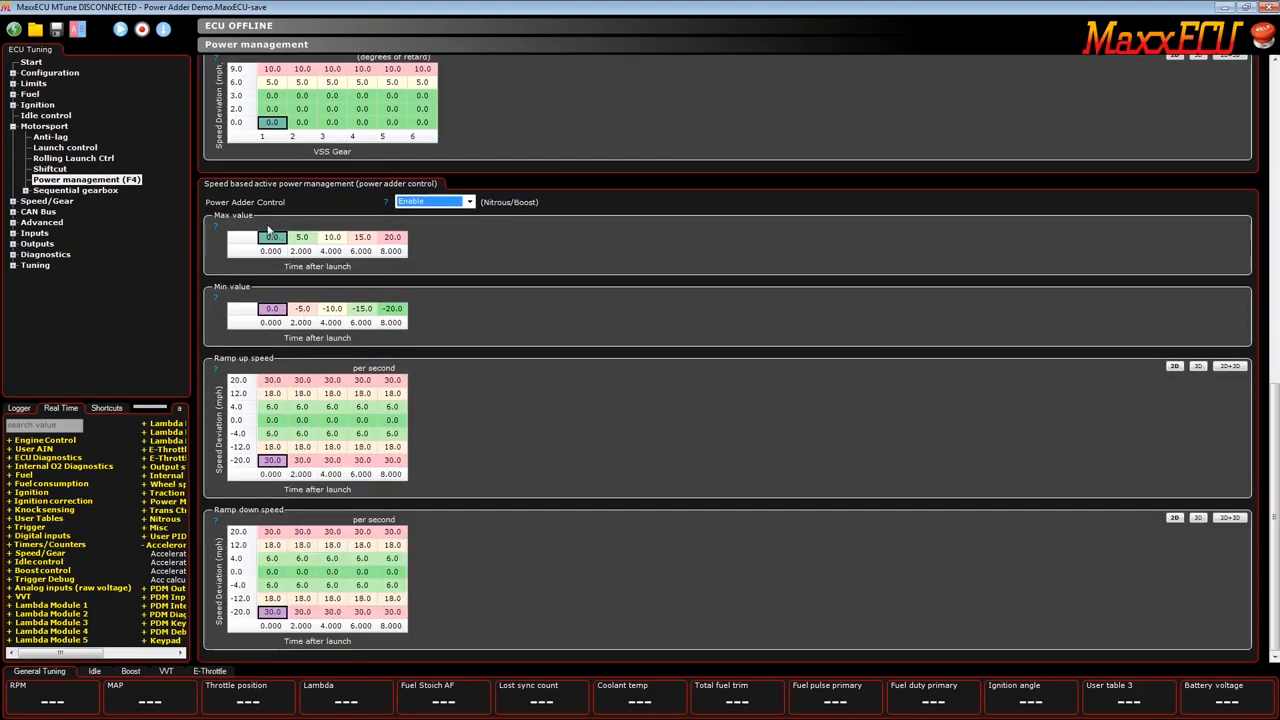
click(360, 252)
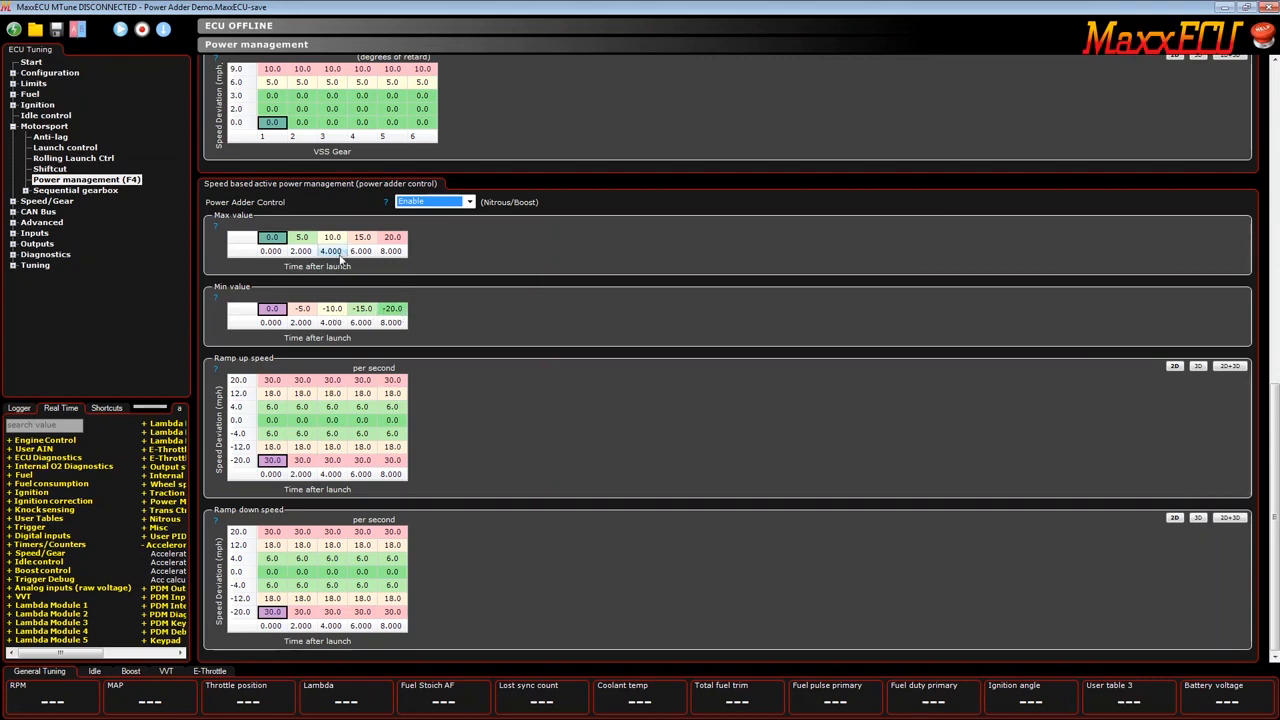
Review the max and min values at 4 seconds after launch and select the ramp-up speed cells to zero them
click(332, 236)
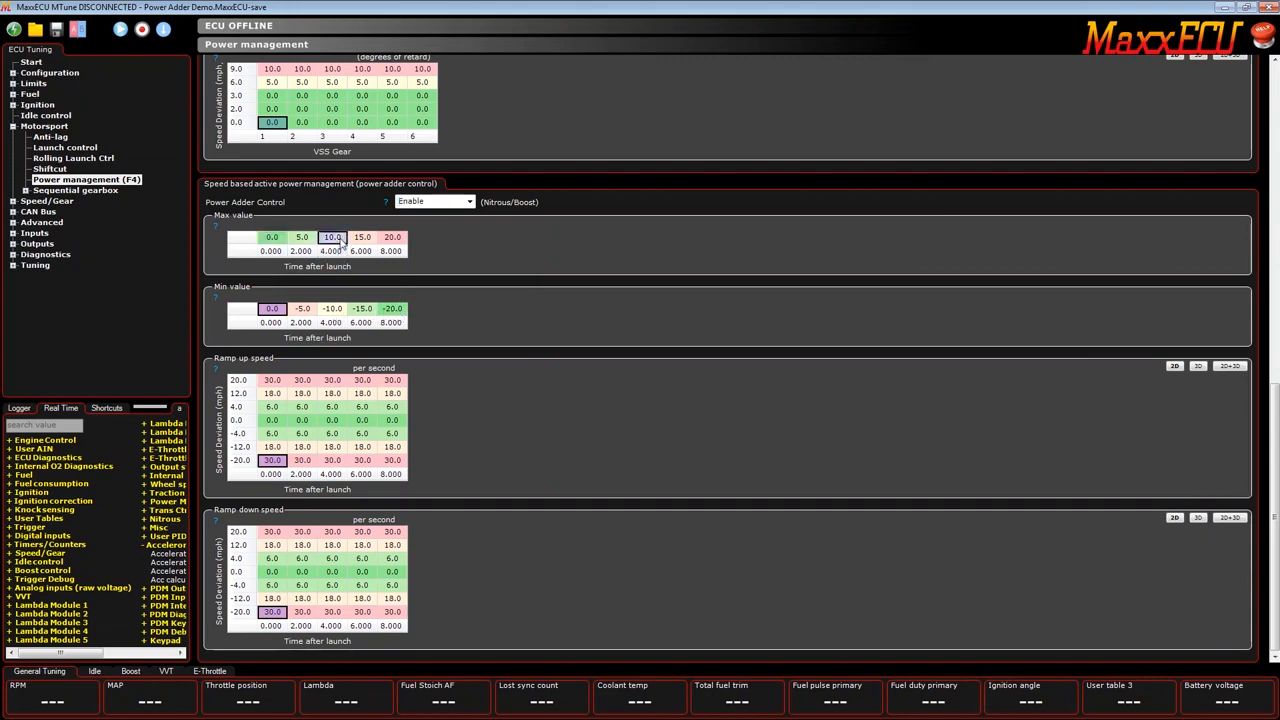
click(332, 308)
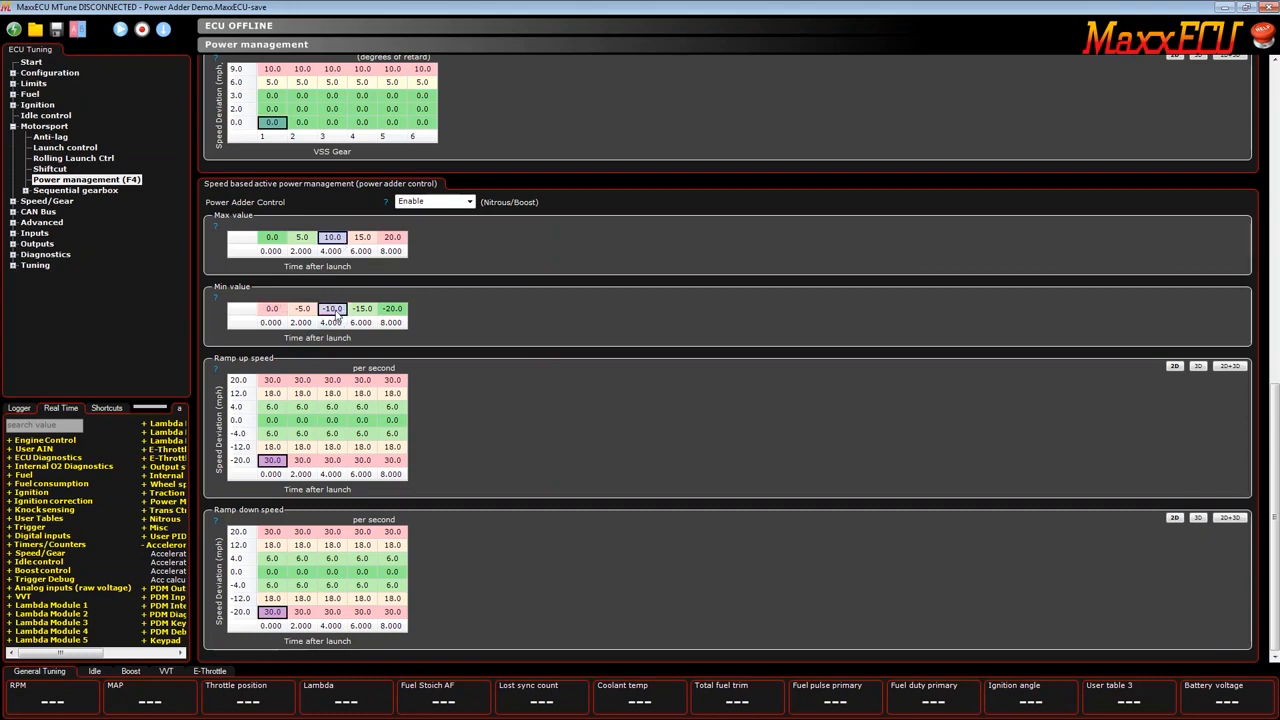
click(272, 406)
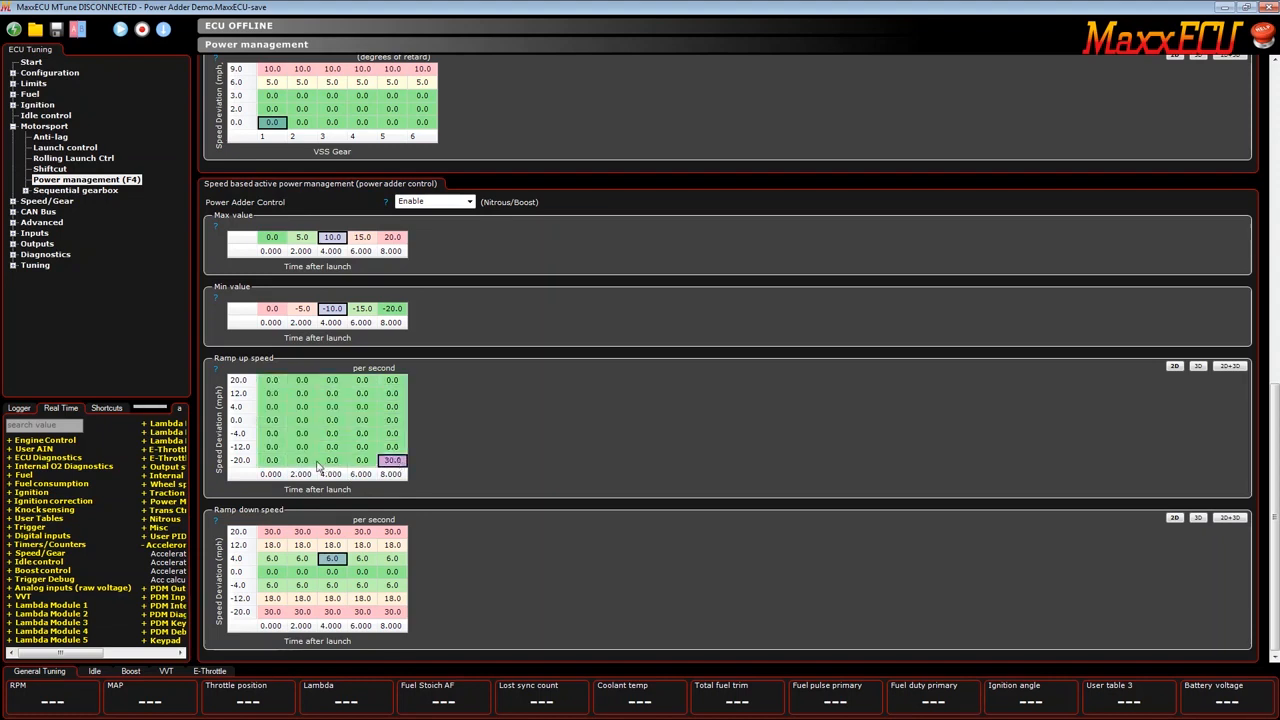
Enter rising rates in the bottom ramp-up speed row and select the ramp-down table to zero it
click(332, 460)
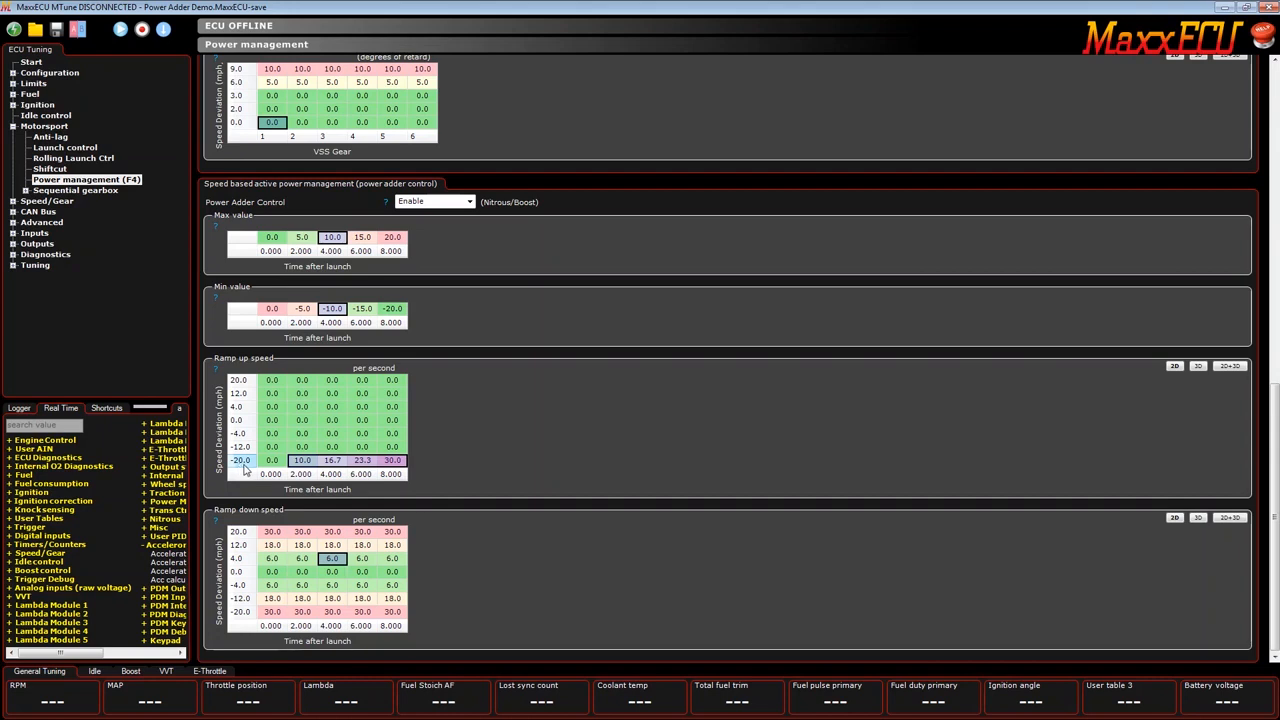
click(332, 460)
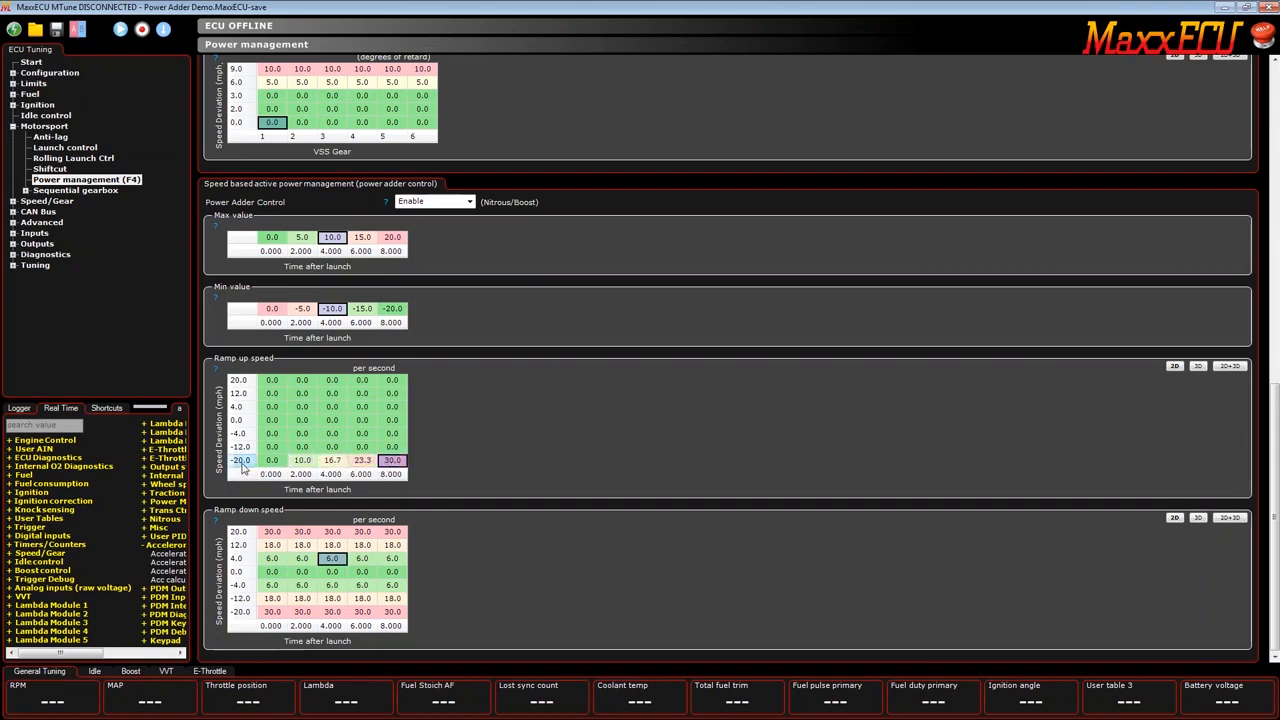
click(1176, 364)
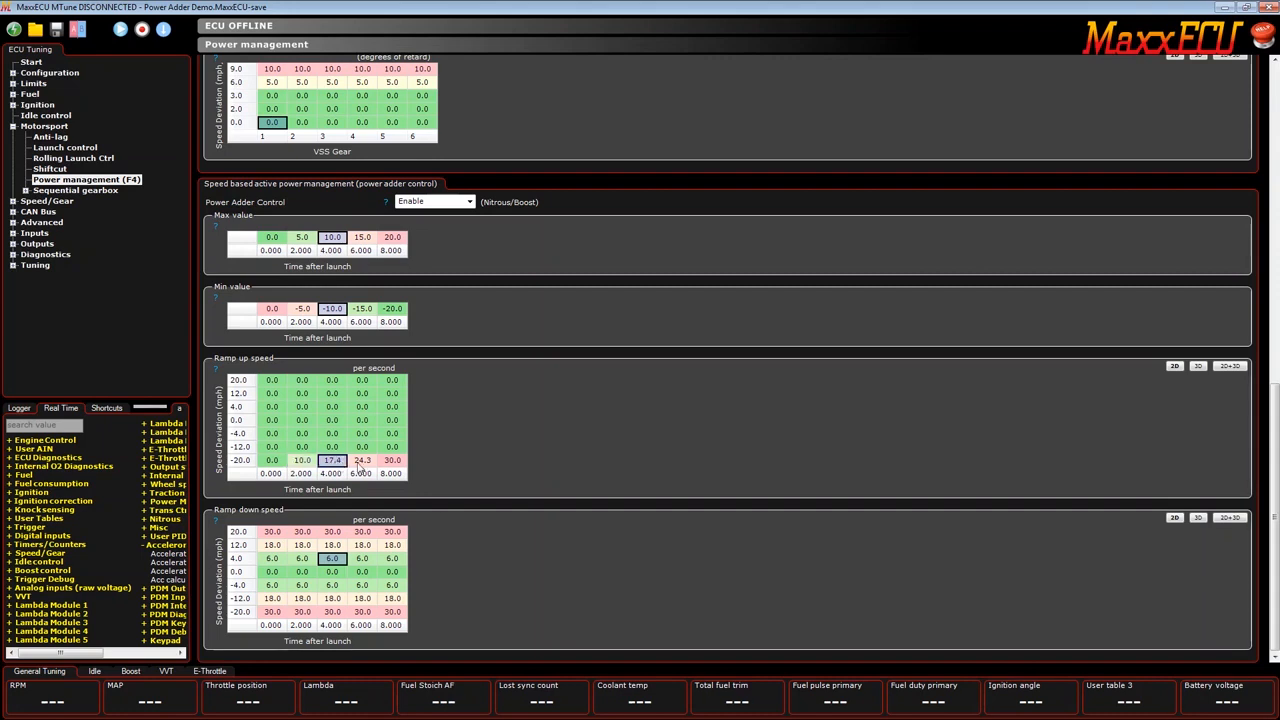
click(362, 460)
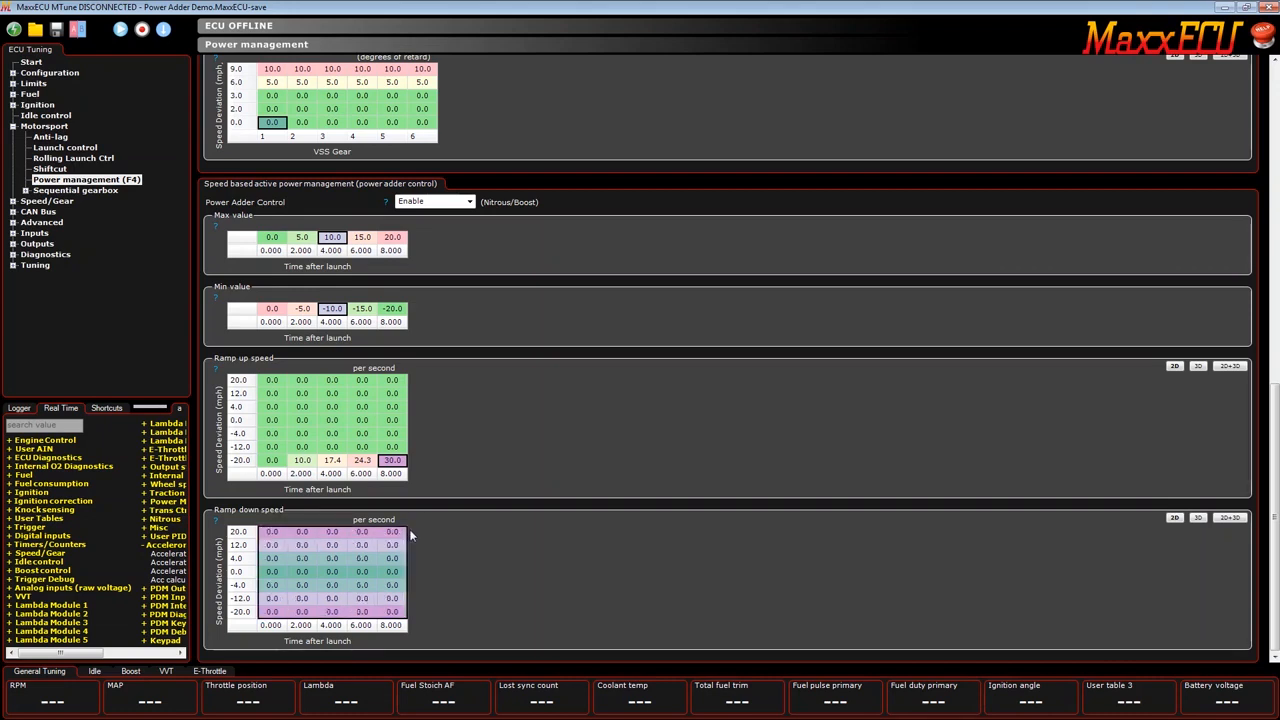
Select the top speed-deviation row of the ramp-down table and enter rising rates
click(272, 532)
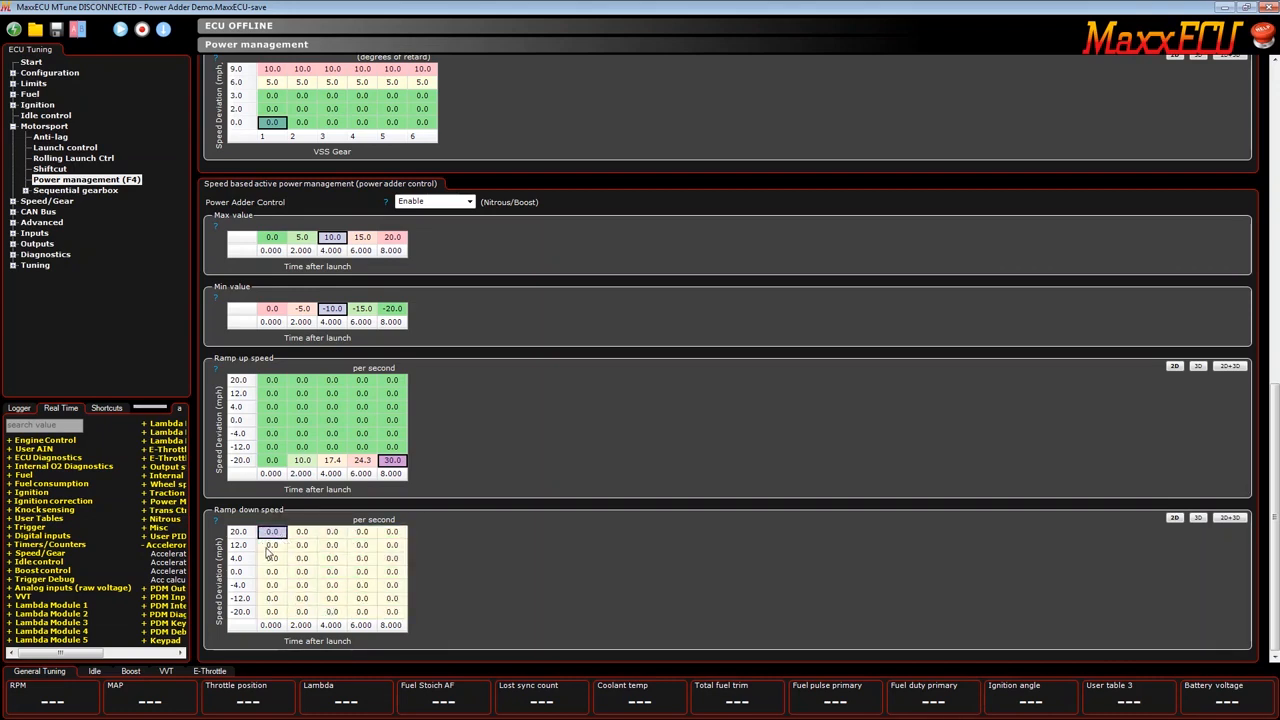
drag(272, 532, 376, 532)
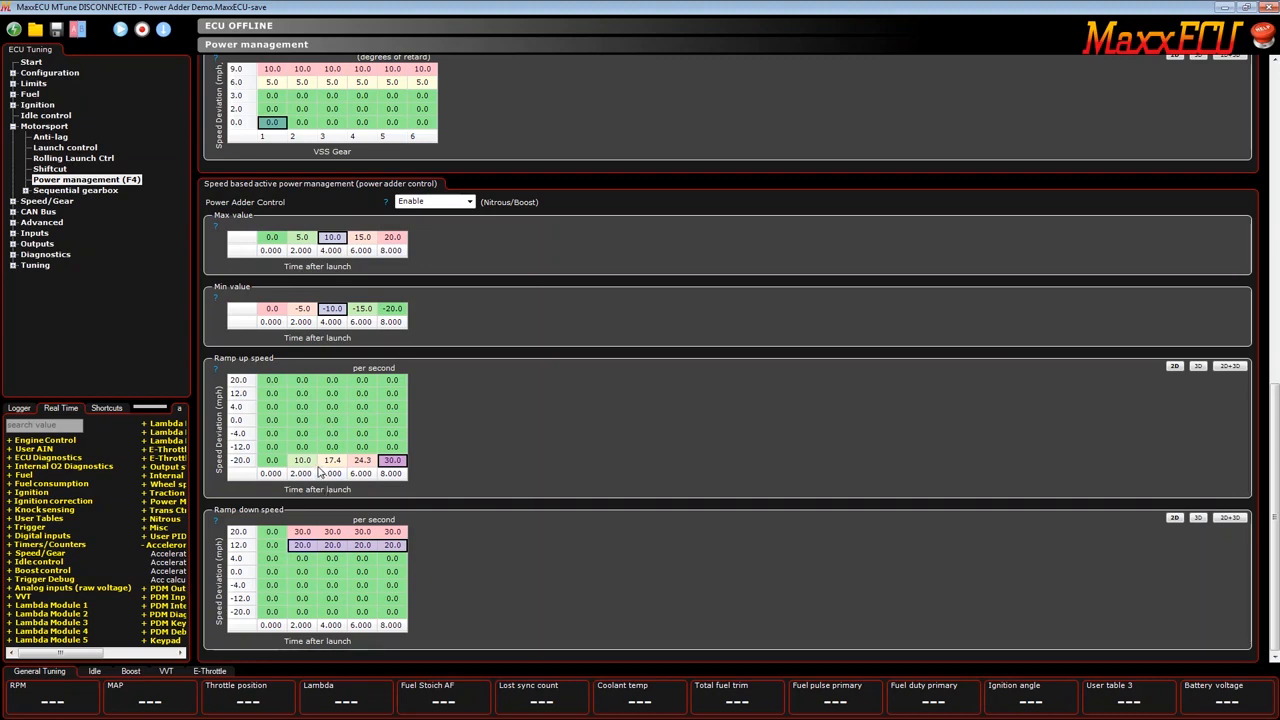
mouse_move(292, 472)
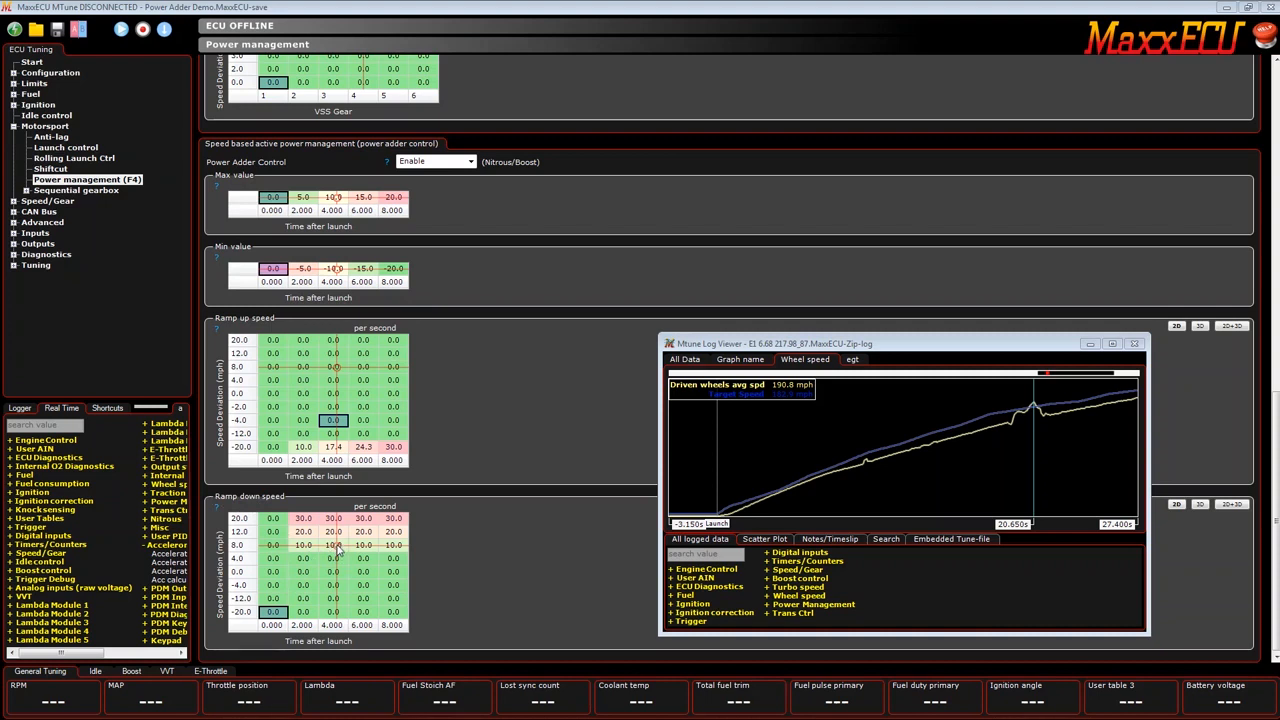
mouse_move(312, 552)
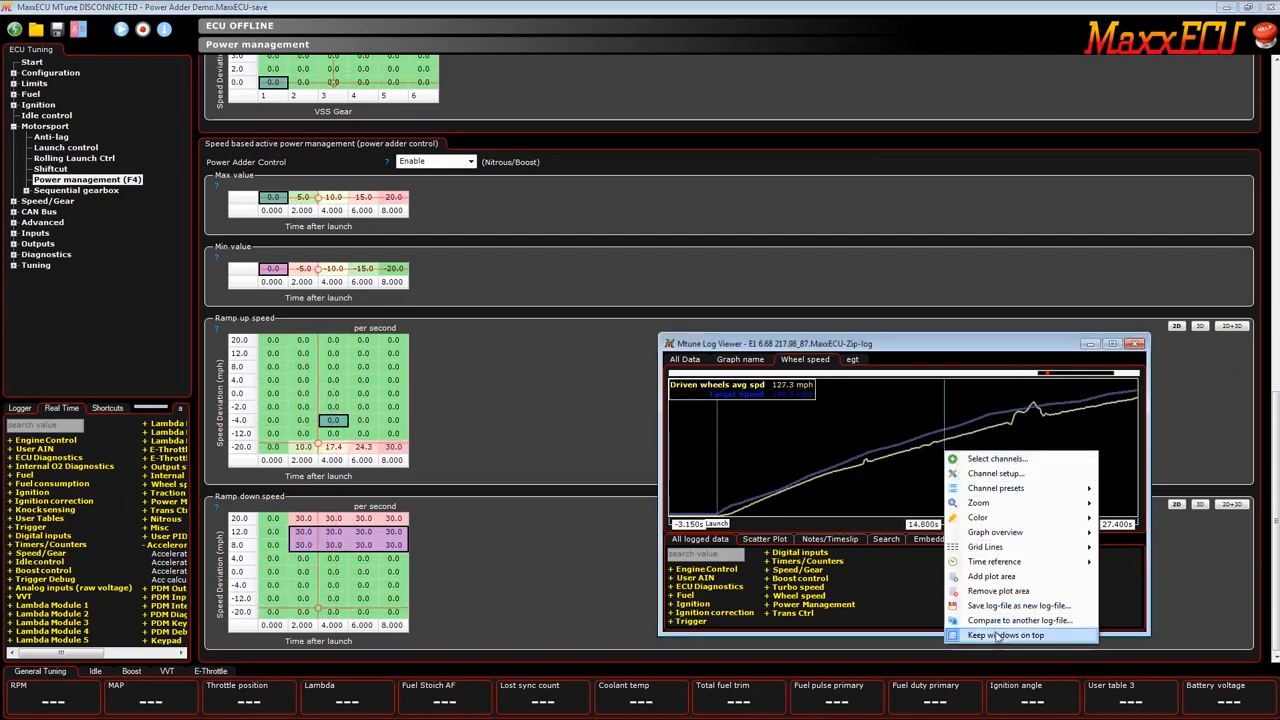
Set the log viewer to Keep window on top from its graph context menu
click(1004, 636)
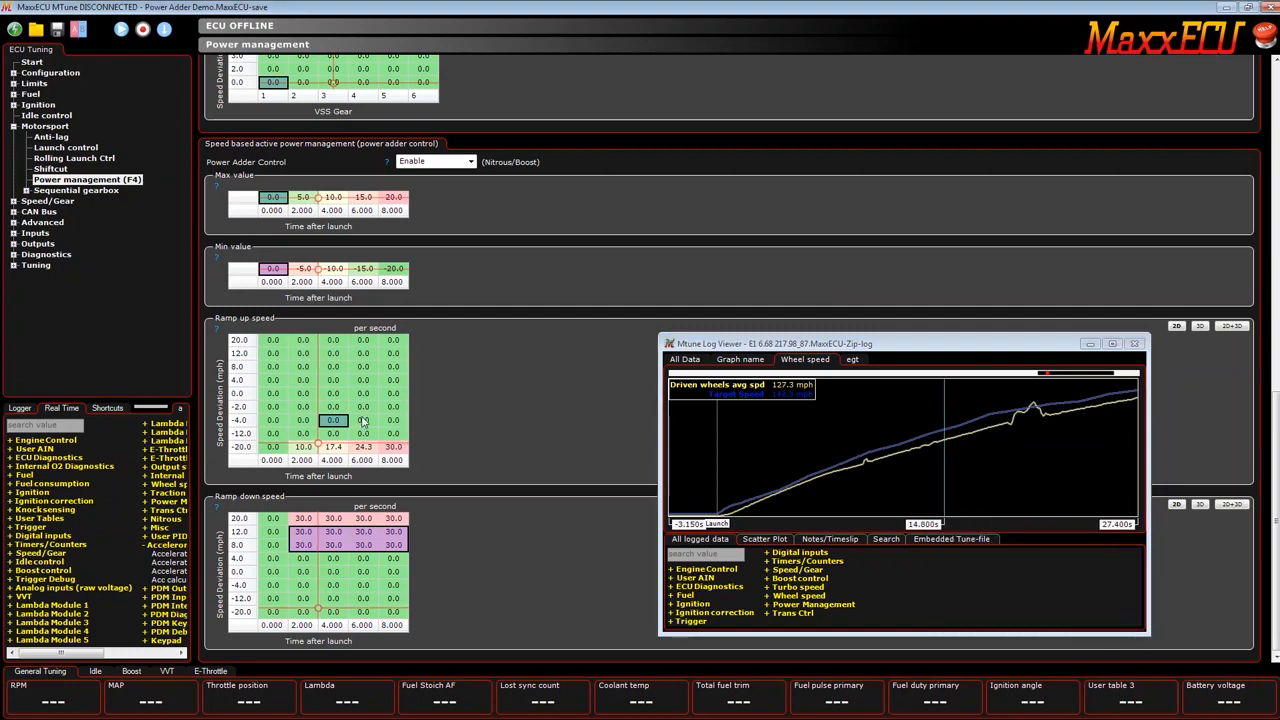